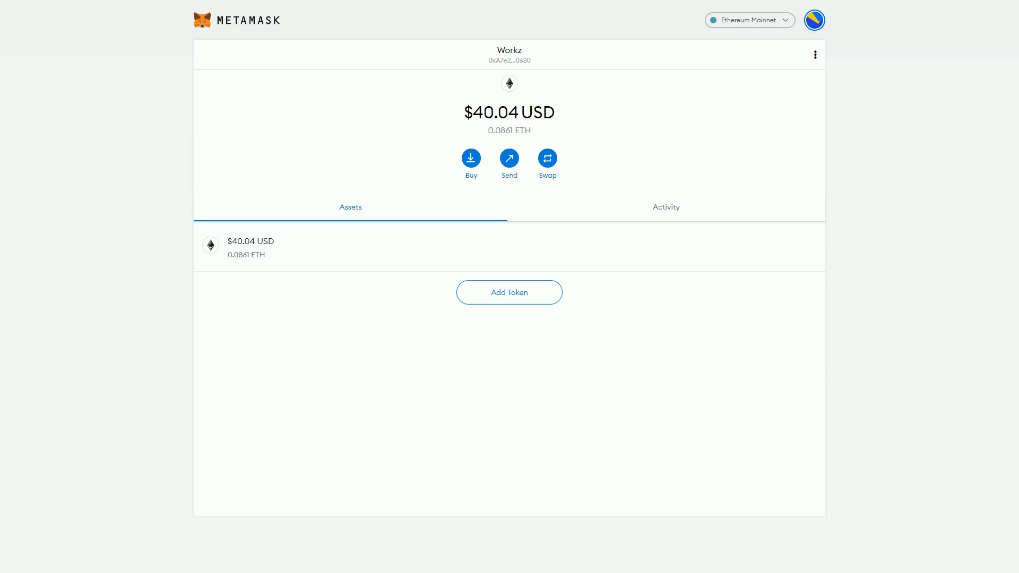
mouse_move(541, 163)
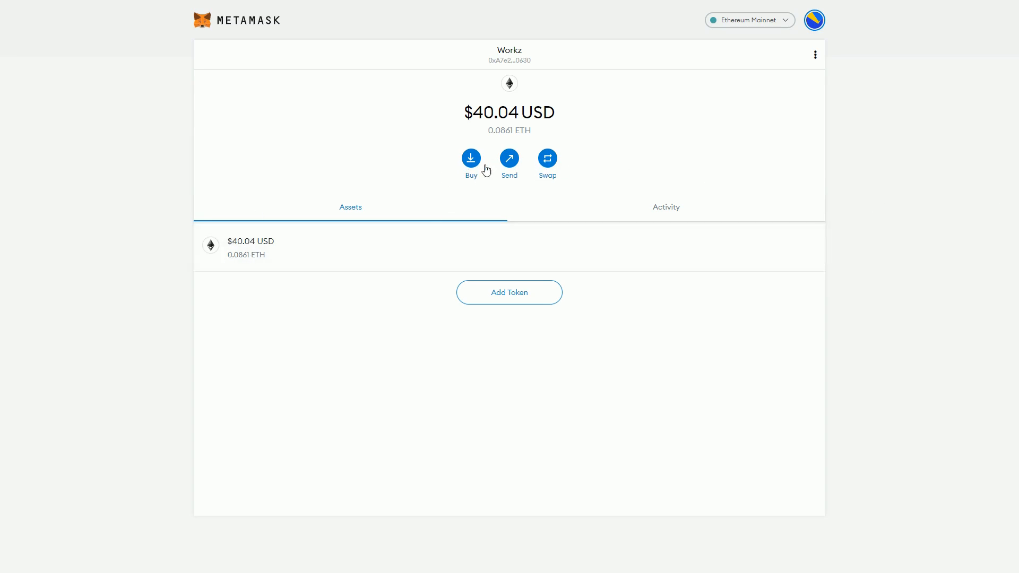
Start a swap of 0.05 ETH with DAI as the token to receive.
left_click(546, 158)
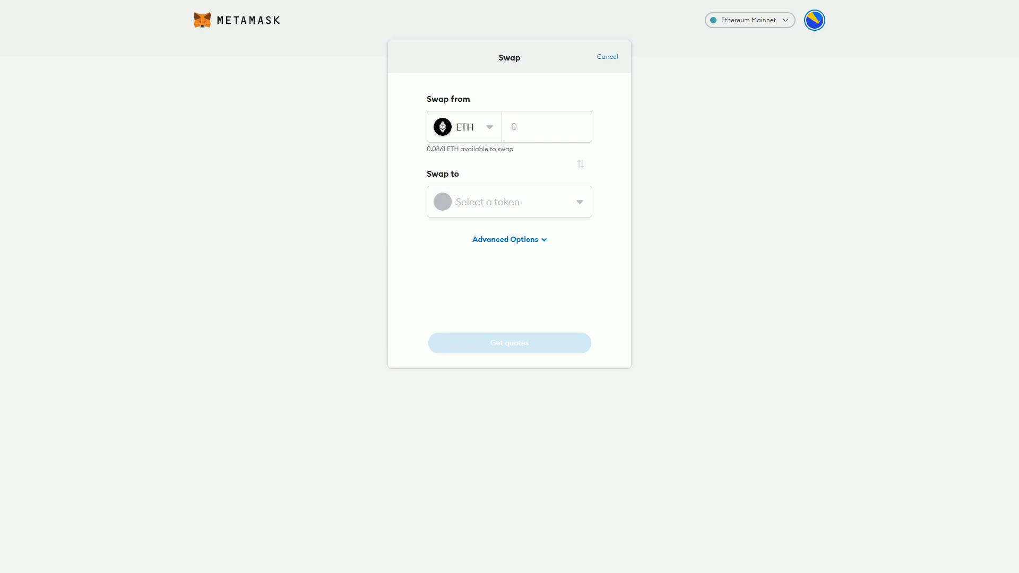
mouse_move(579, 155)
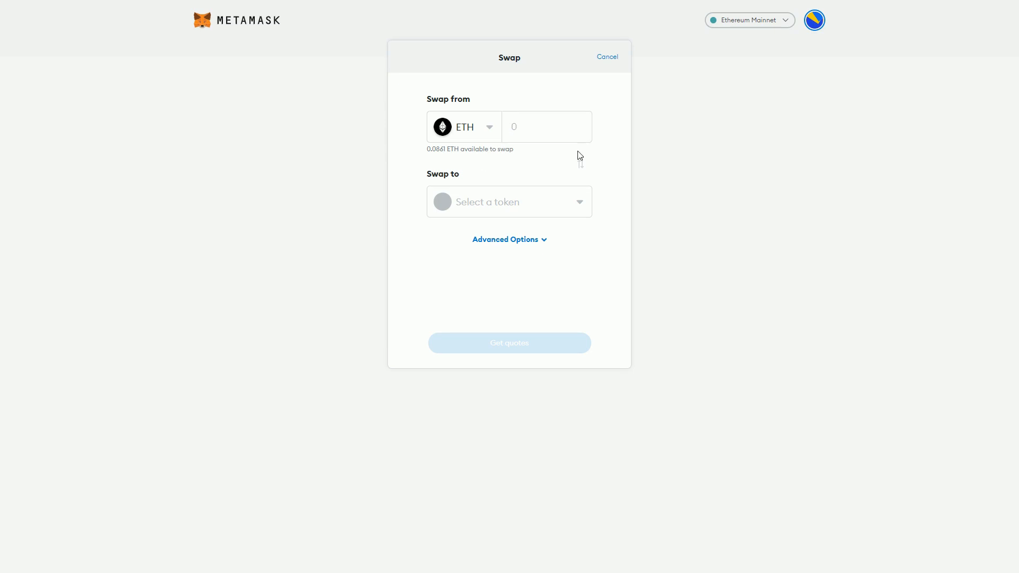
left_click(546, 126)
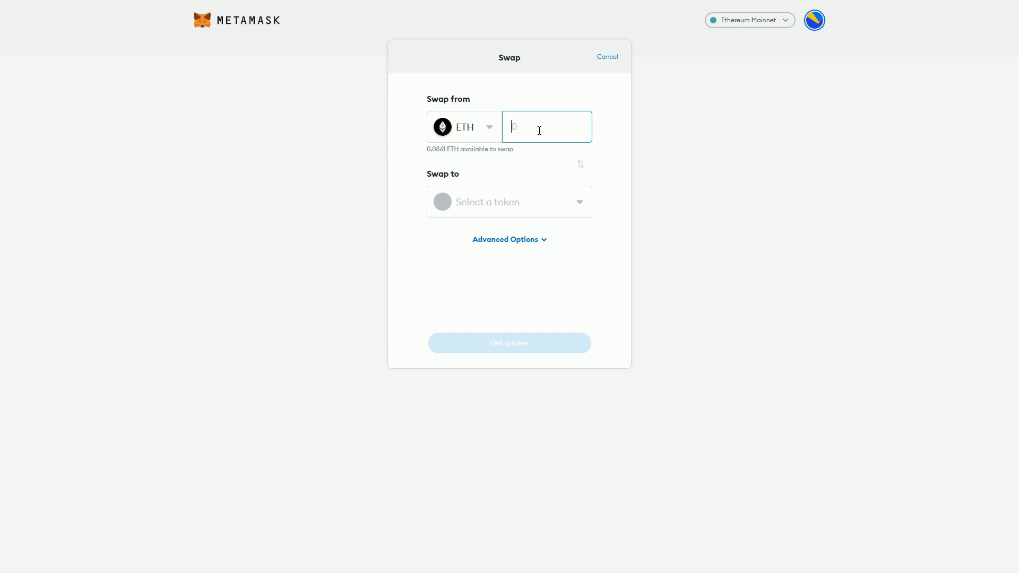
type("0.0")
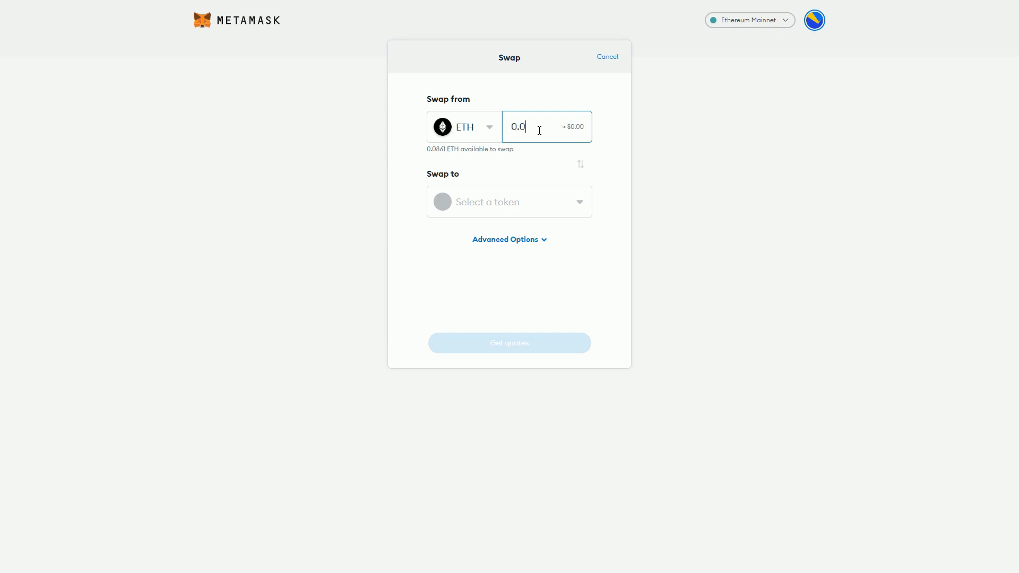
type("5")
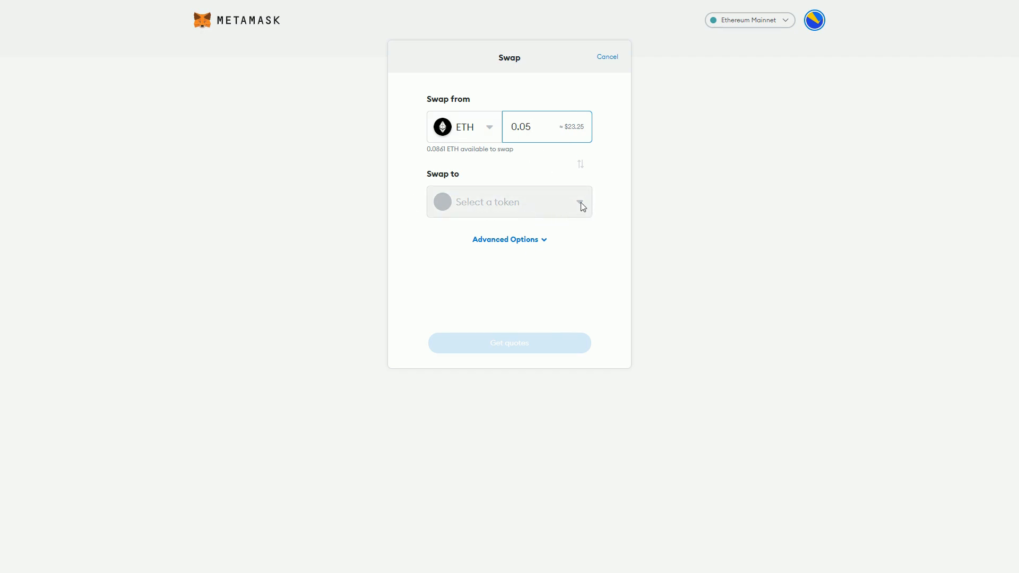
left_click(509, 202)
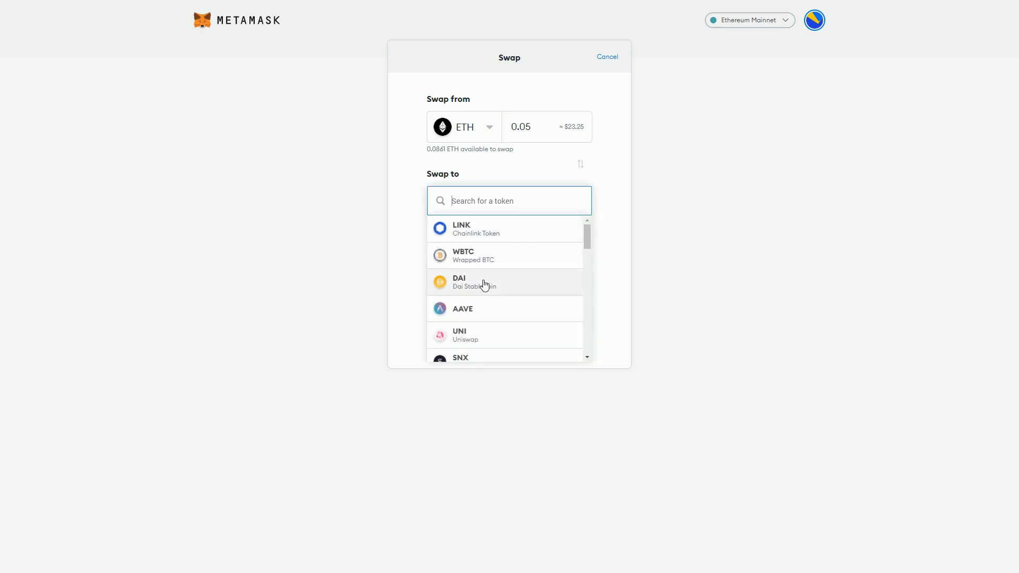
left_click(484, 282)
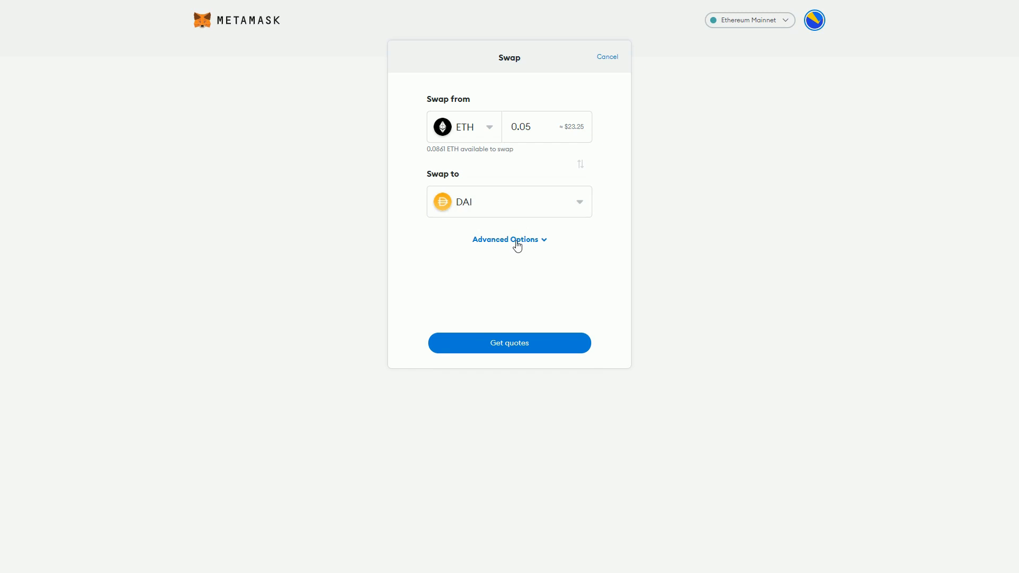
left_click(508, 239)
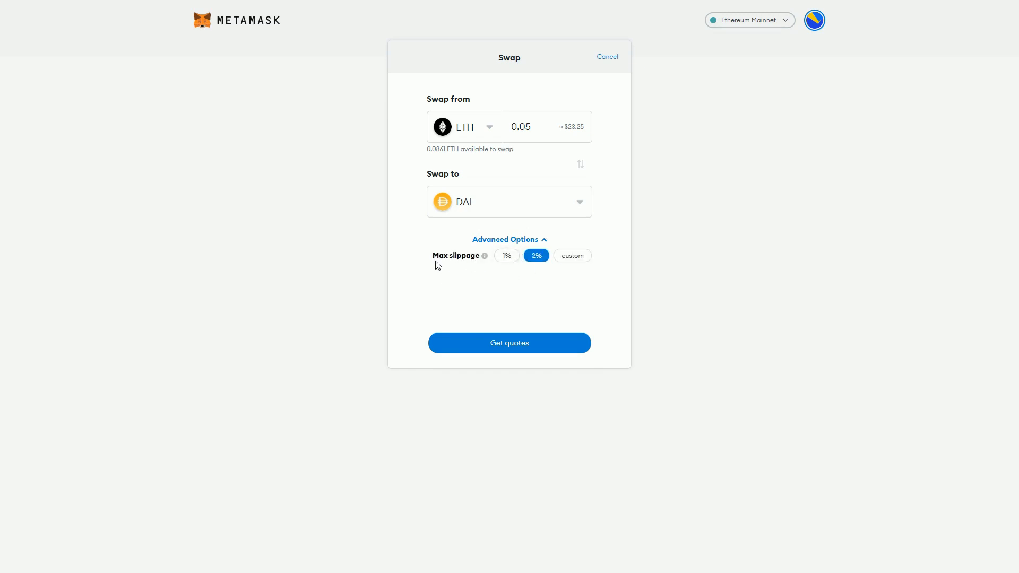
mouse_move(428, 293)
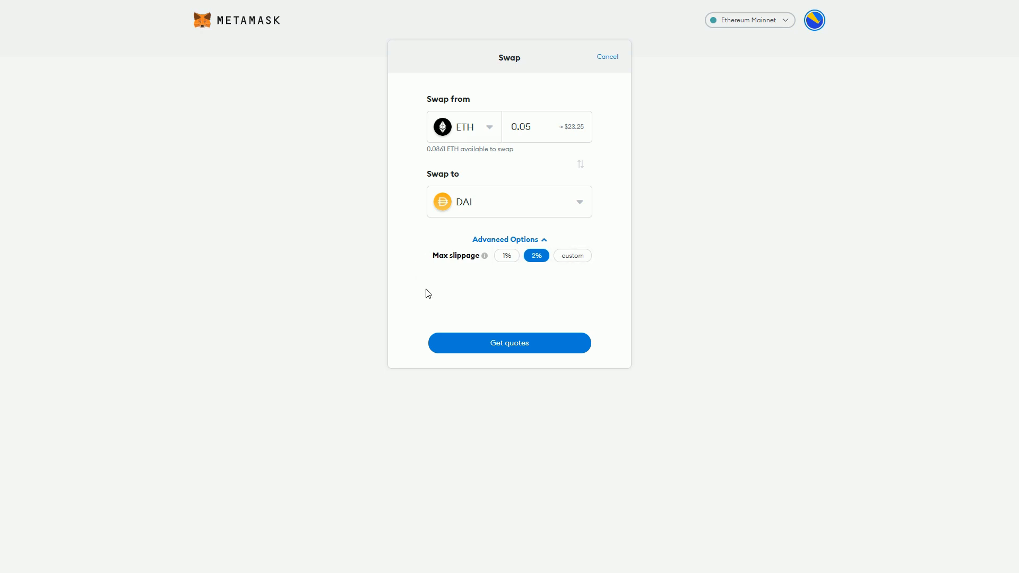
mouse_move(499, 282)
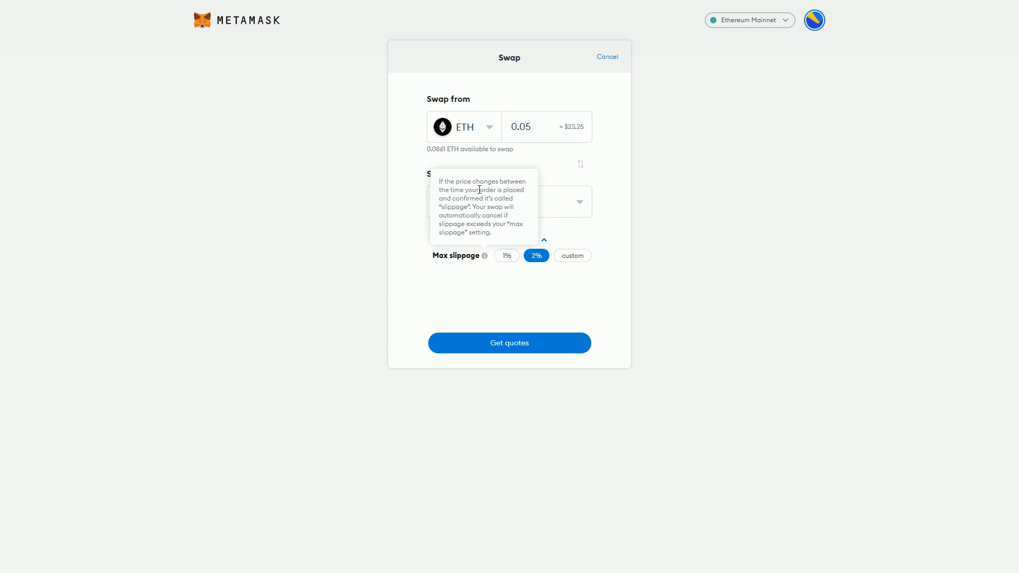
mouse_move(530, 129)
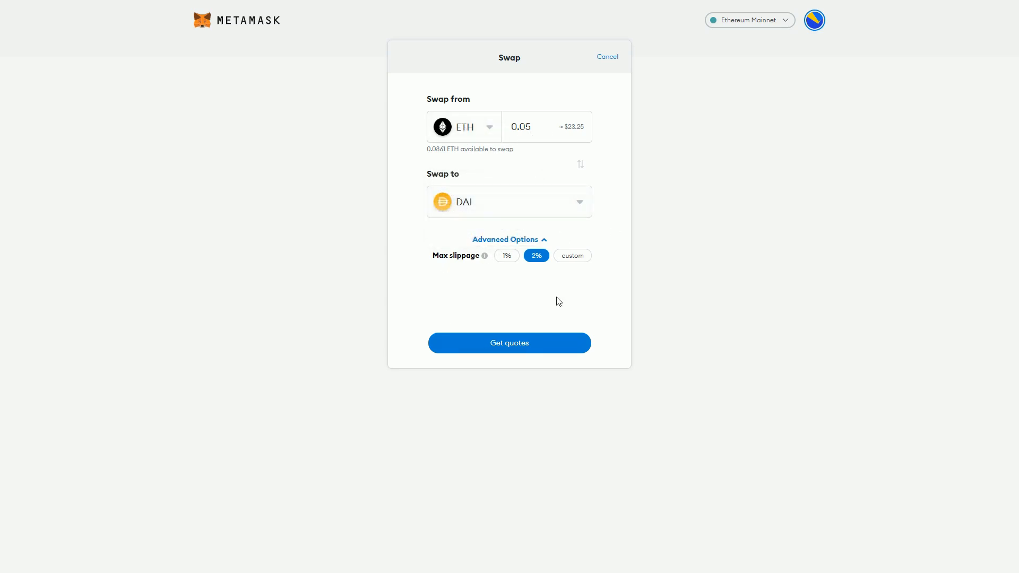
mouse_move(461, 286)
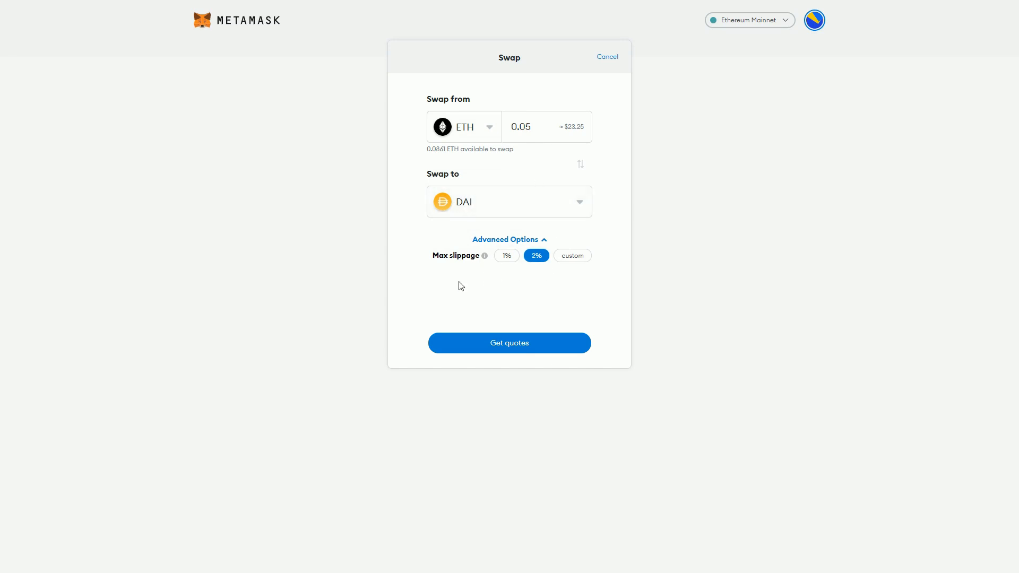
mouse_move(441, 267)
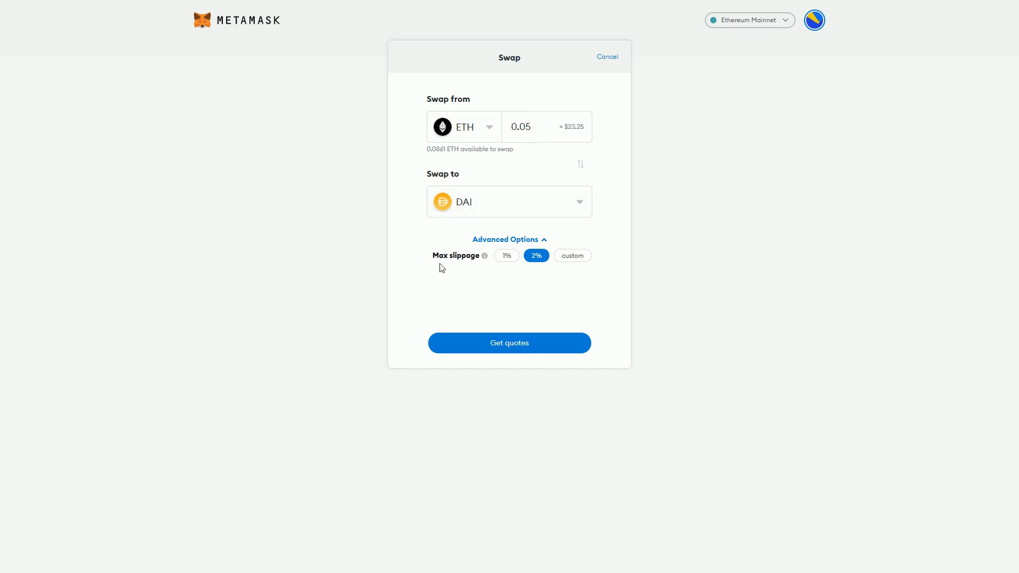
mouse_move(460, 255)
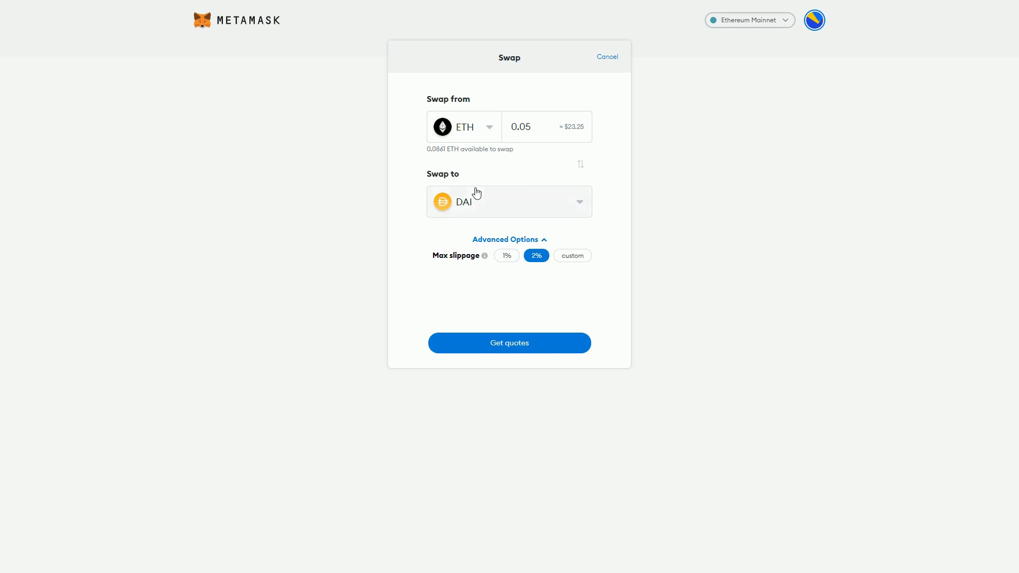
mouse_move(517, 243)
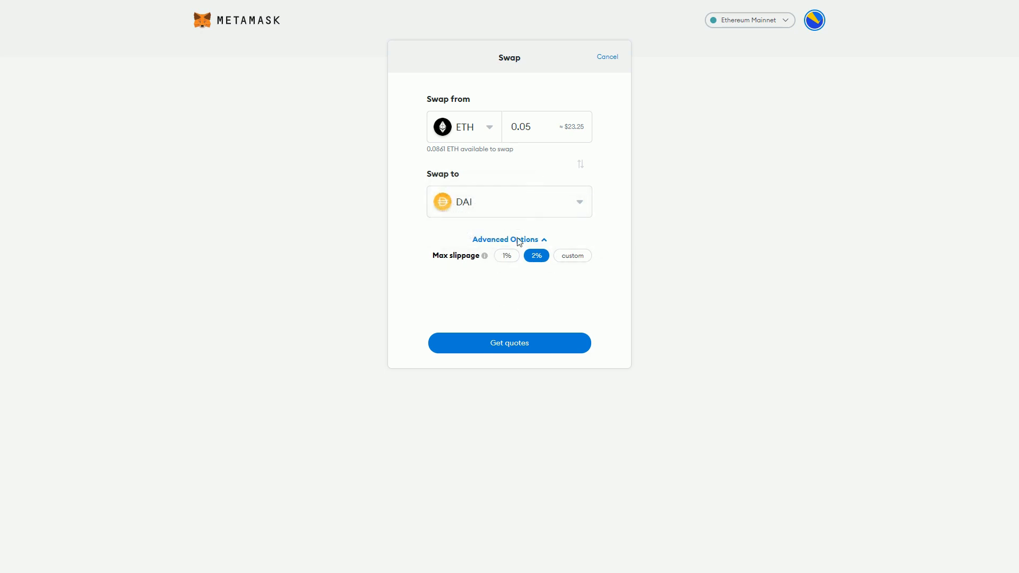
mouse_move(521, 234)
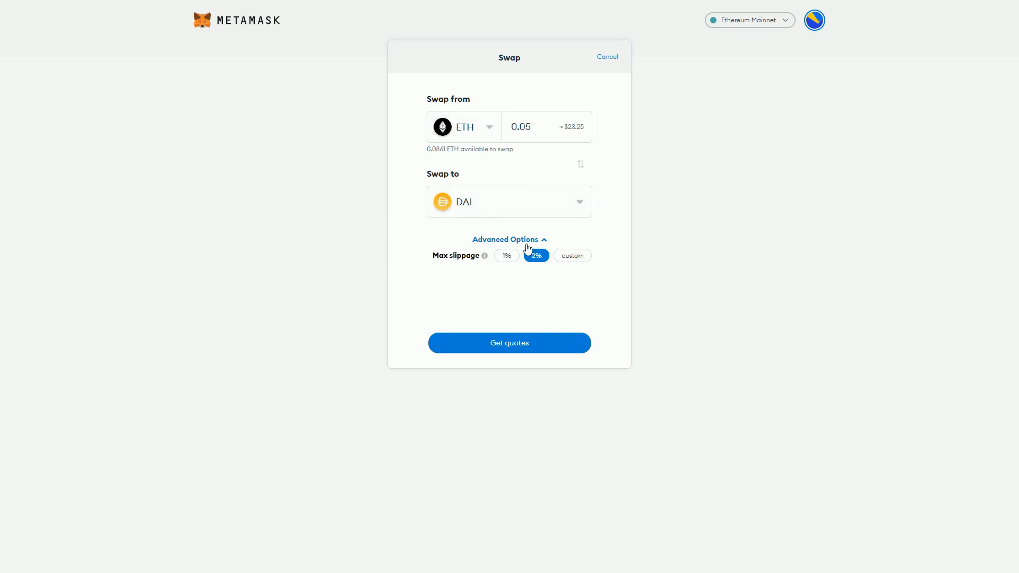
left_click(509, 239)
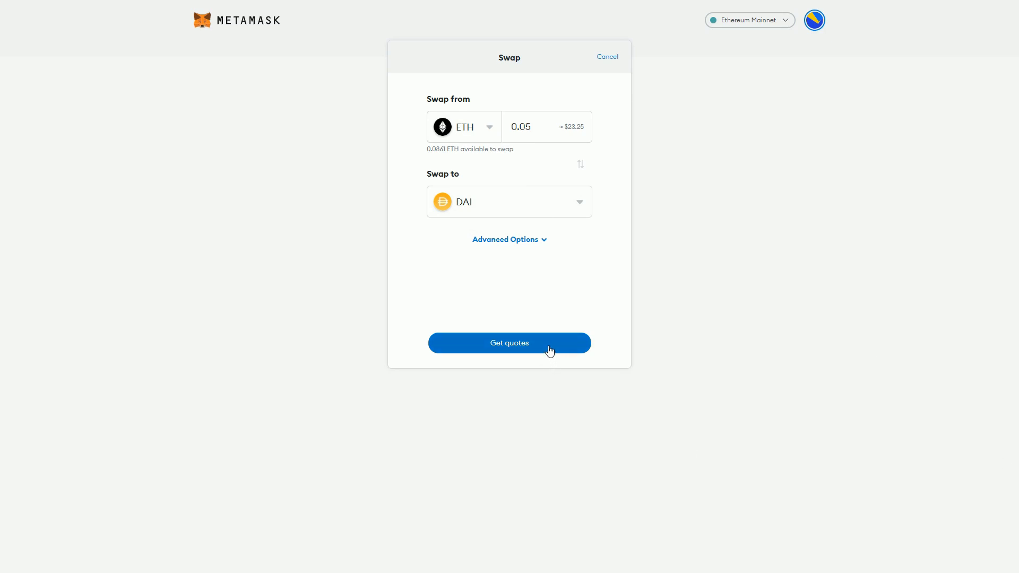
Fetch quotes for 0.05 ETH to DAI, with a best quote of about 22.76 DAI.
left_click(510, 343)
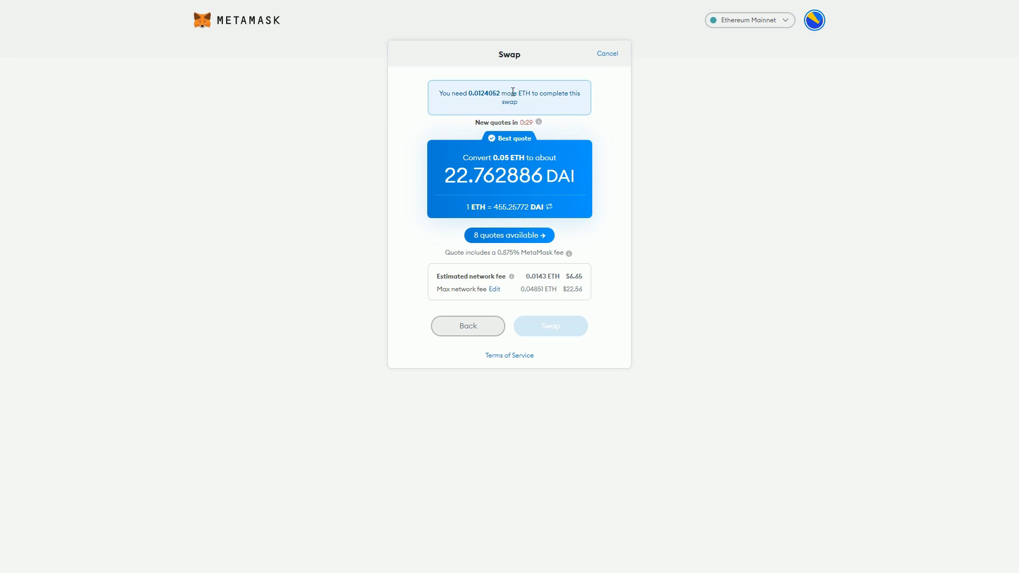
mouse_move(493, 93)
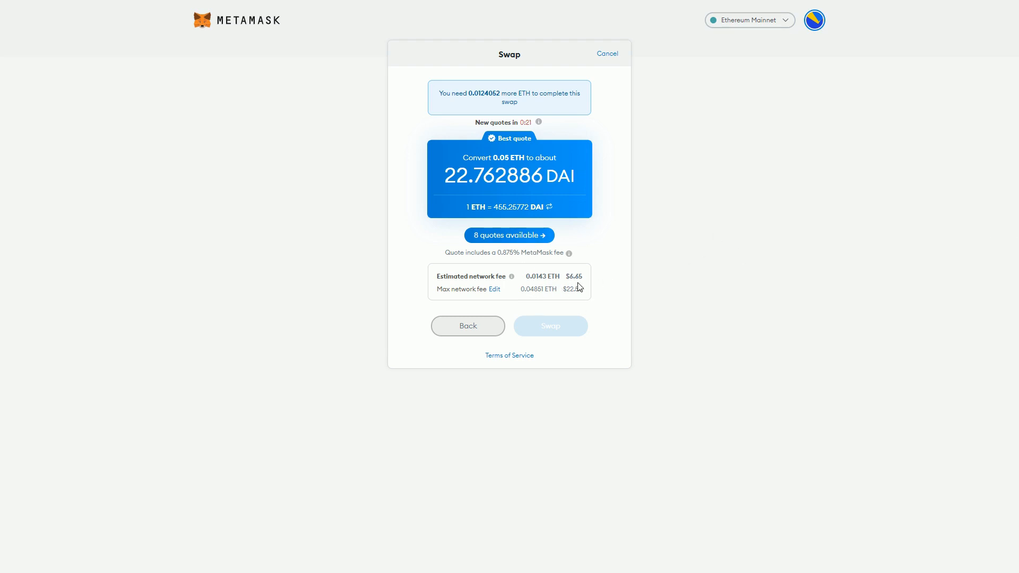
mouse_move(341, 239)
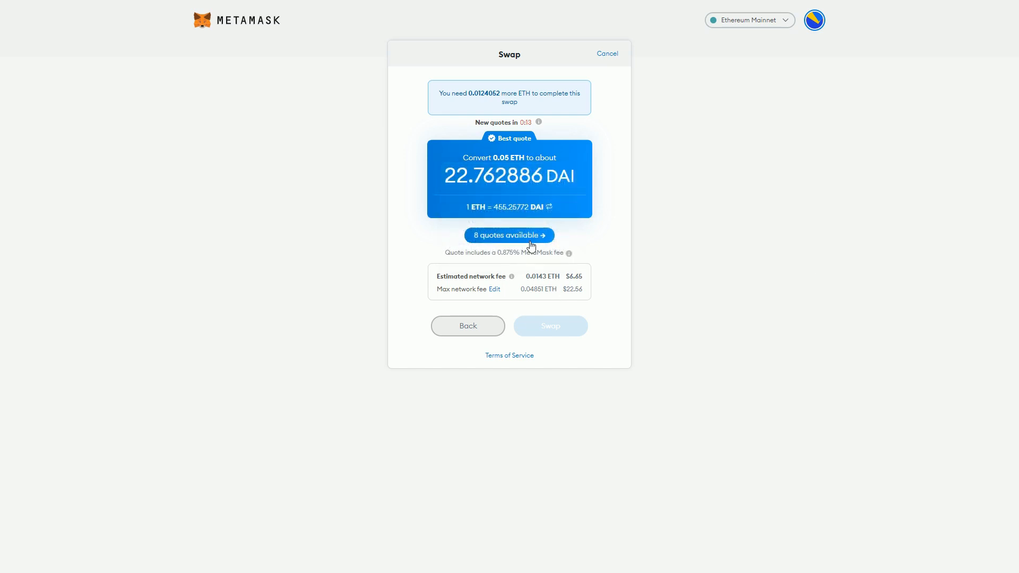
View all eight quotes, led by about 22.757 DAI with $6.28 fees.
left_click(509, 235)
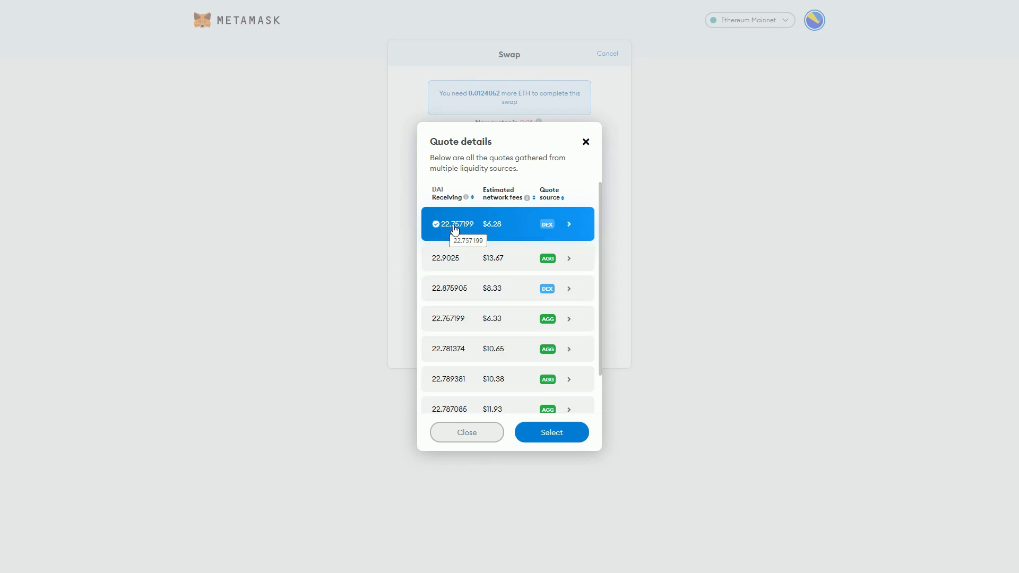
mouse_move(489, 233)
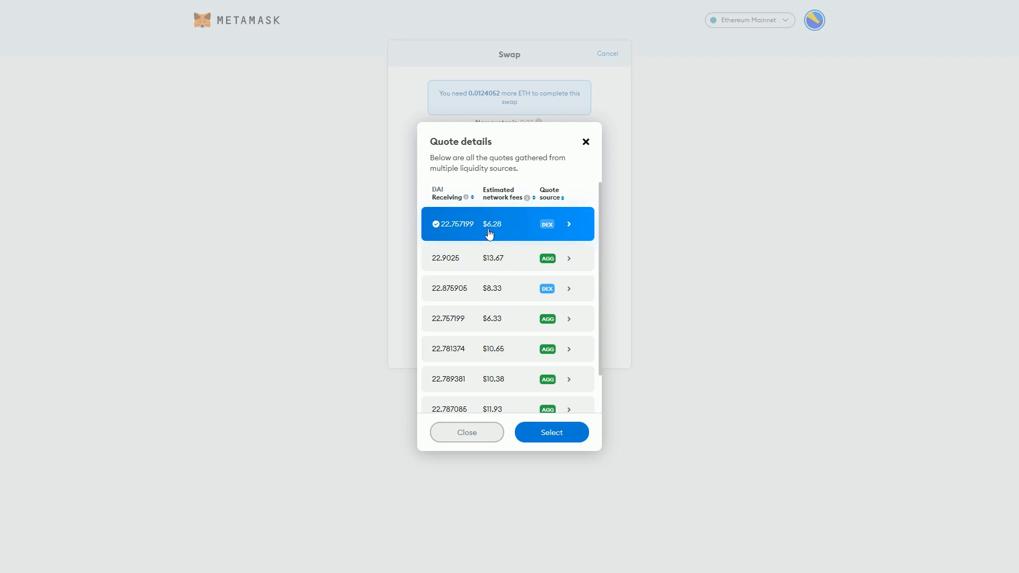
mouse_move(496, 230)
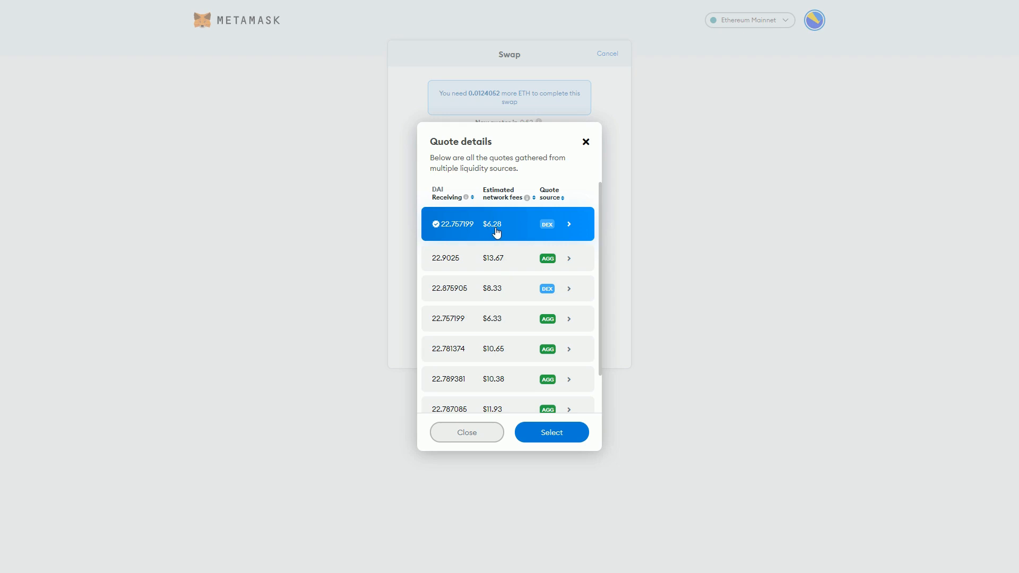
mouse_move(508, 278)
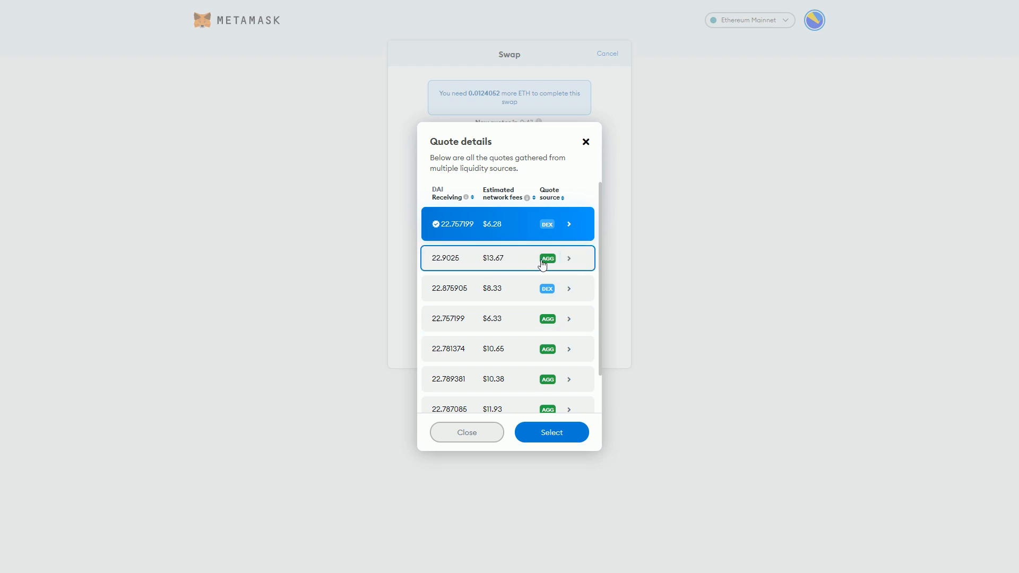
mouse_move(519, 267)
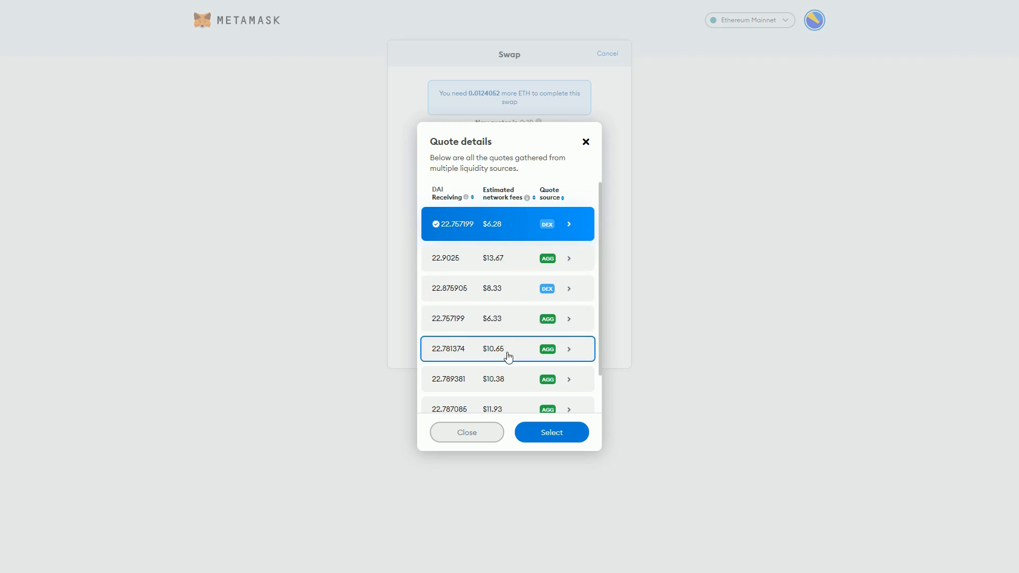
mouse_move(486, 391)
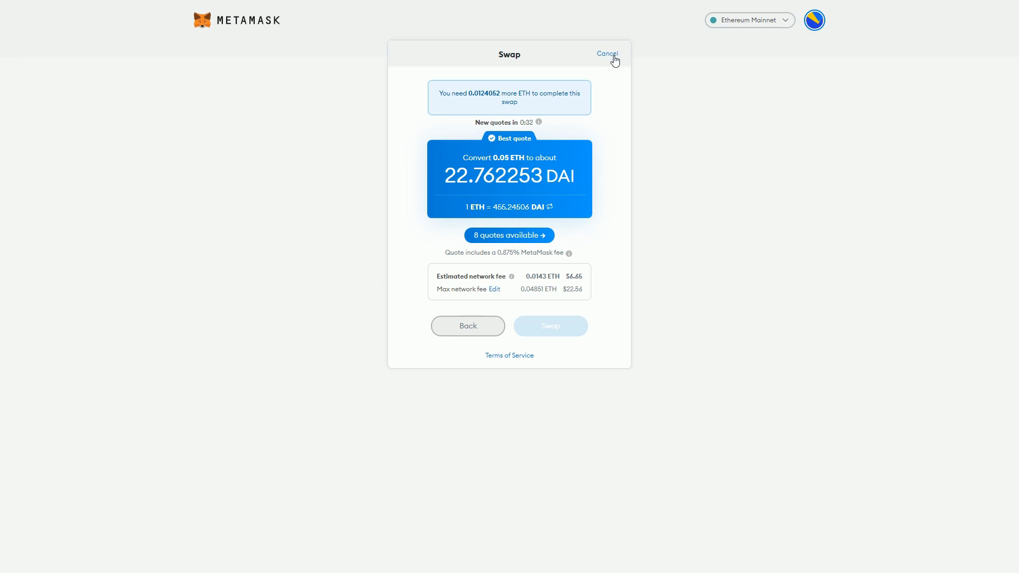
Cancel the swap and return to the overview showing 0.0861 ETH.
left_click(606, 53)
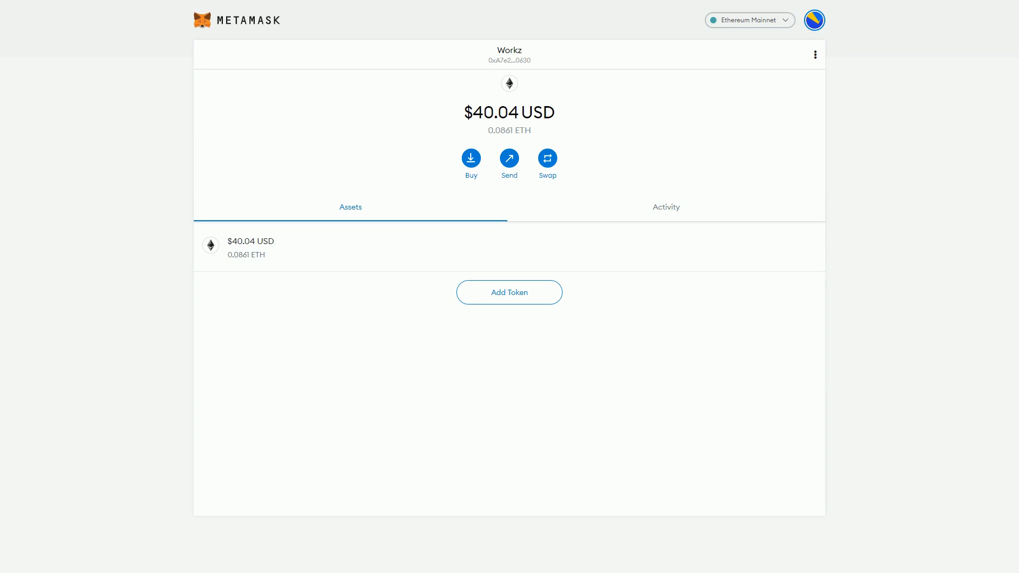
mouse_move(548, 160)
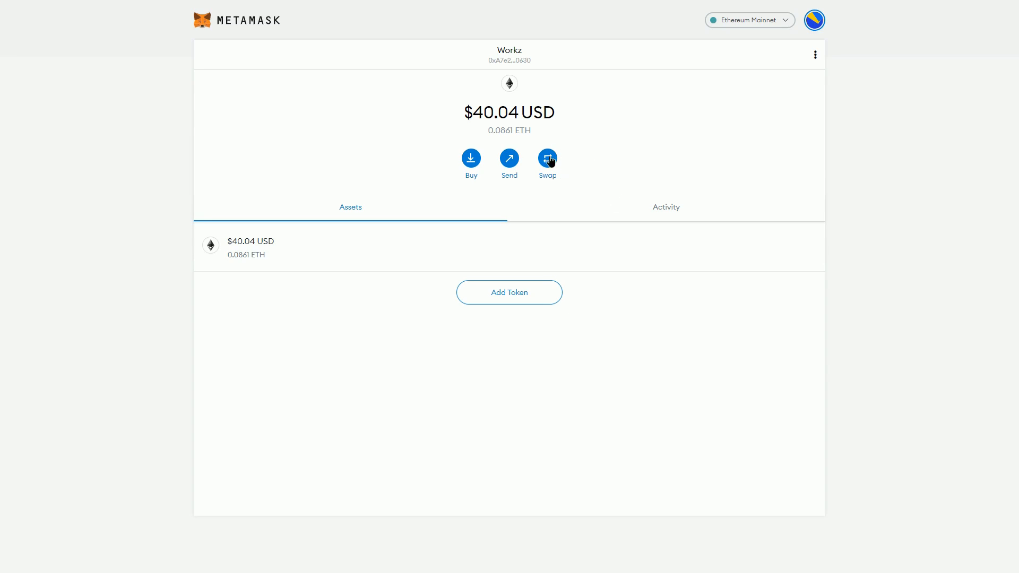
Begin a new ETH swap and search destination tokens for 'sand', 'revv', then 'ghst'.
left_click(547, 158)
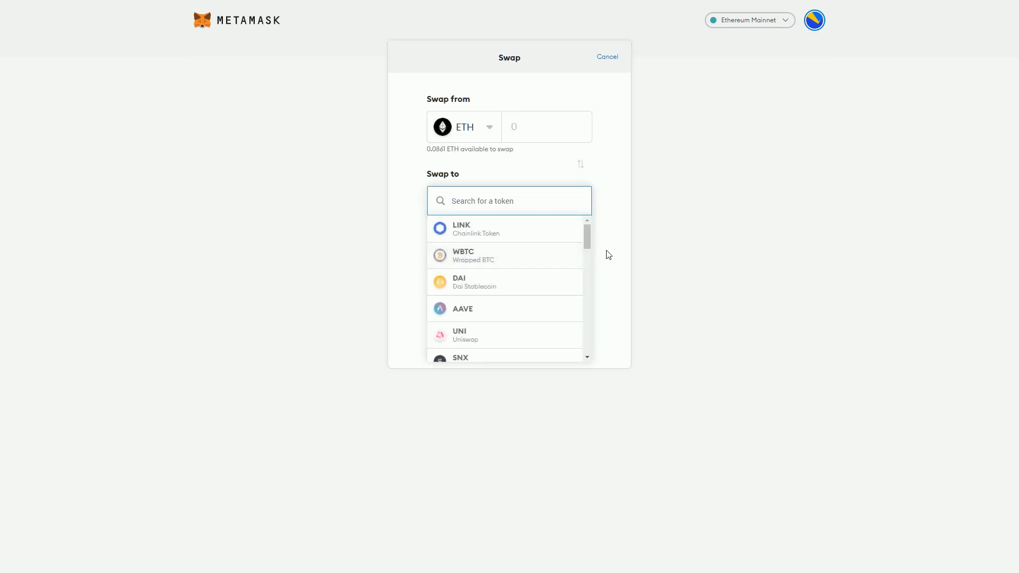
scroll("down", 3)
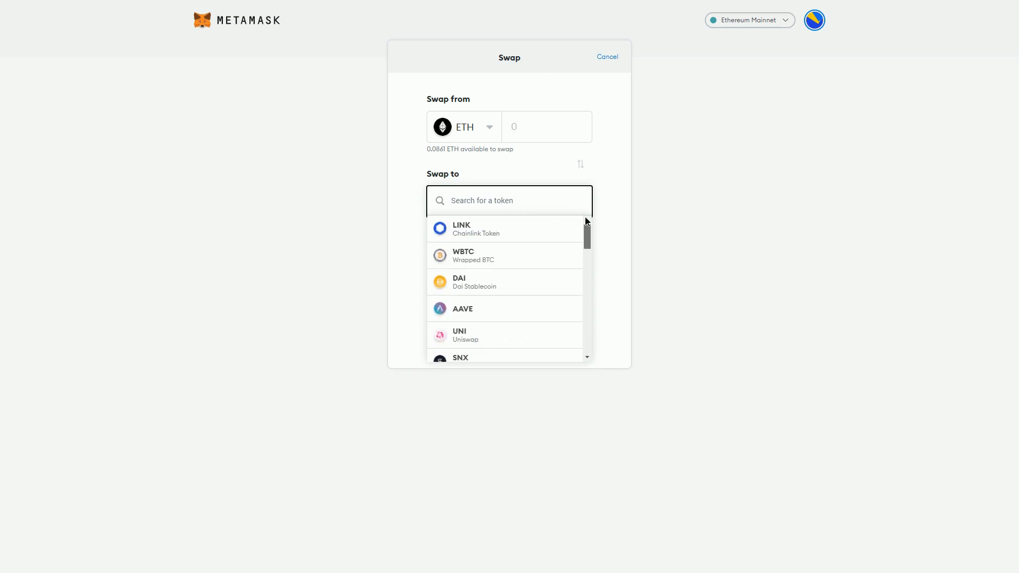
left_click(529, 201)
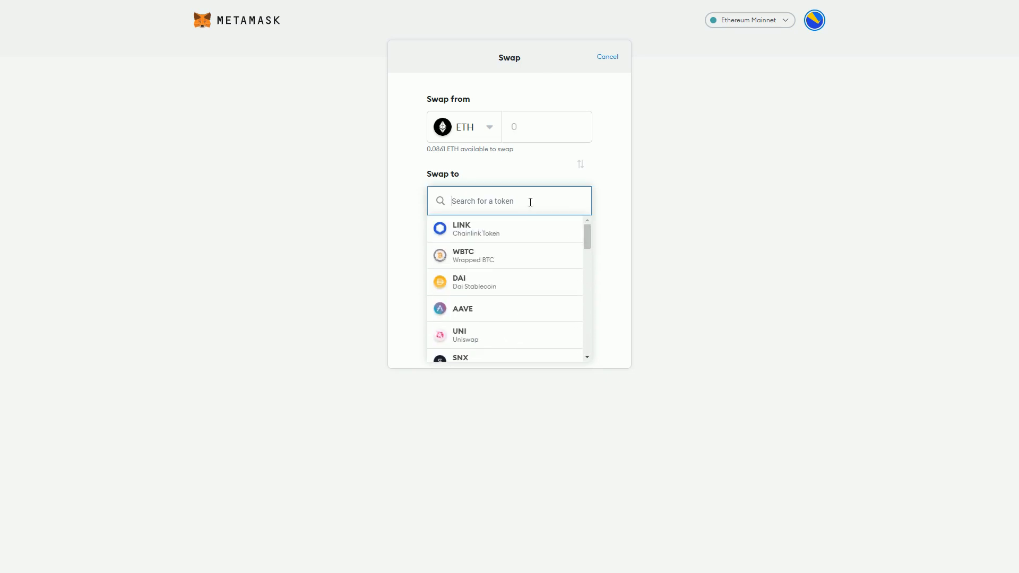
type("sand")
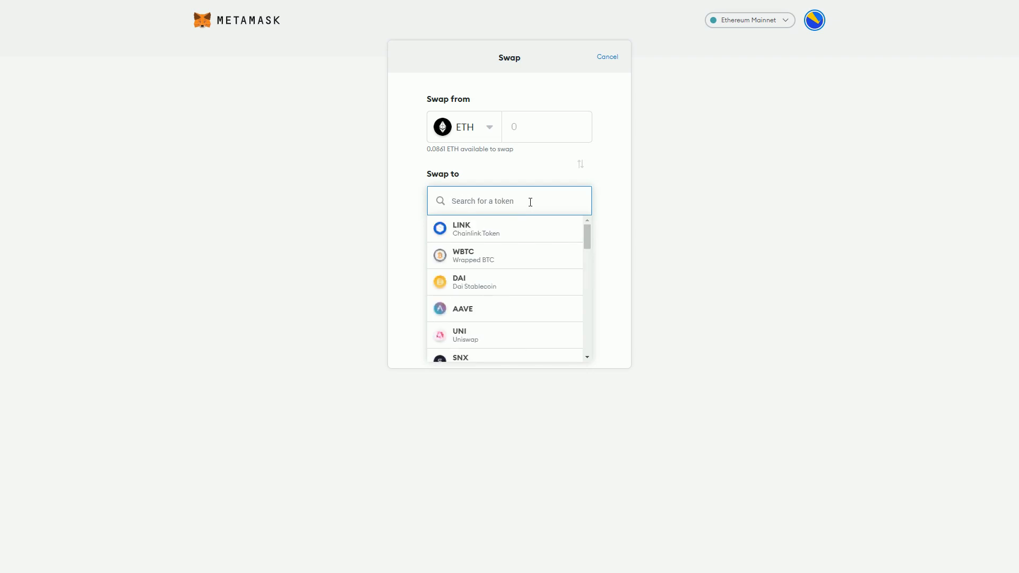
mouse_move(762, 281)
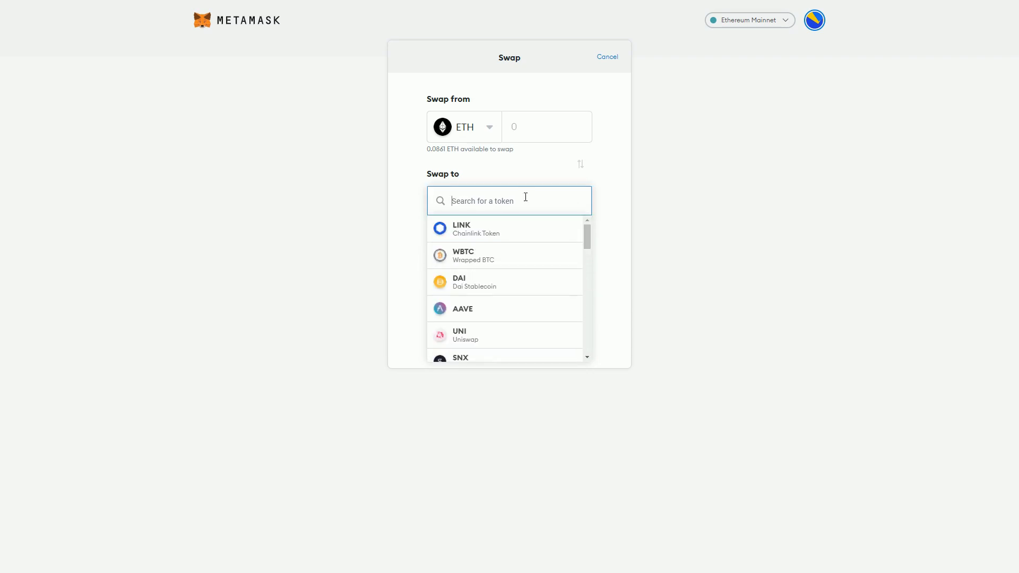
type("revv")
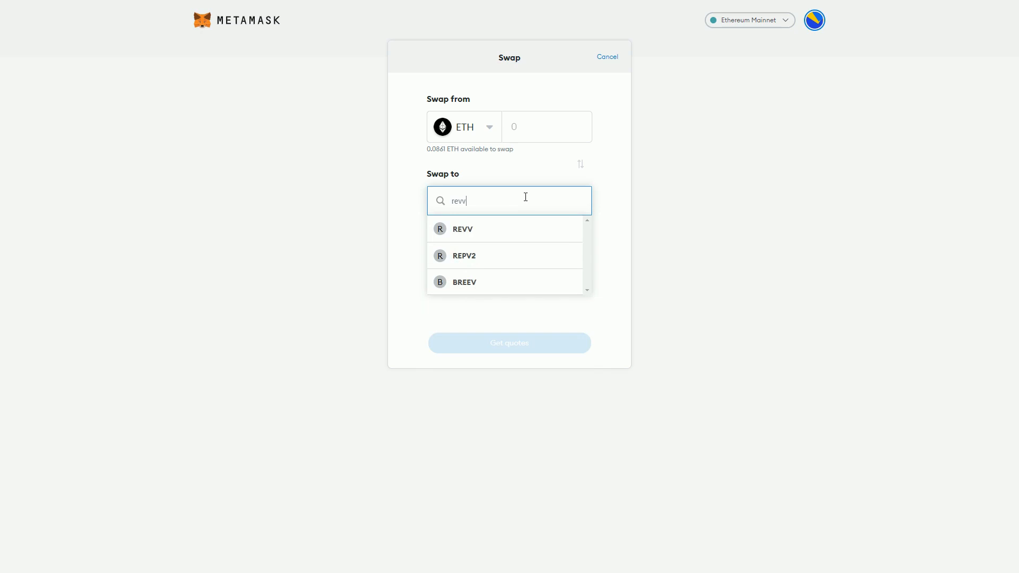
key("Backspace")
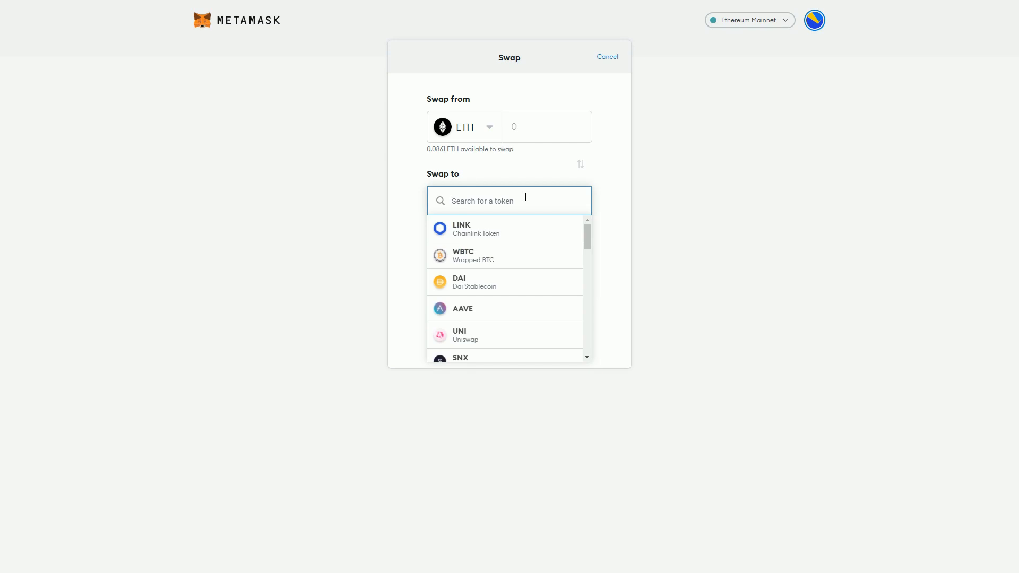
type("ghst")
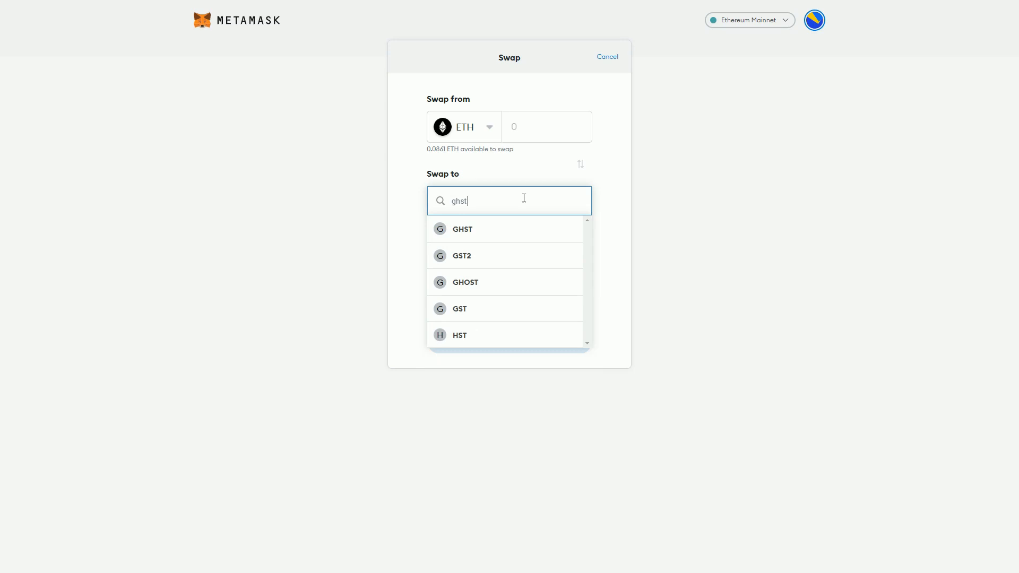
Pick GHST, then LINK as the token to receive, and scroll the token list.
left_click(462, 229)
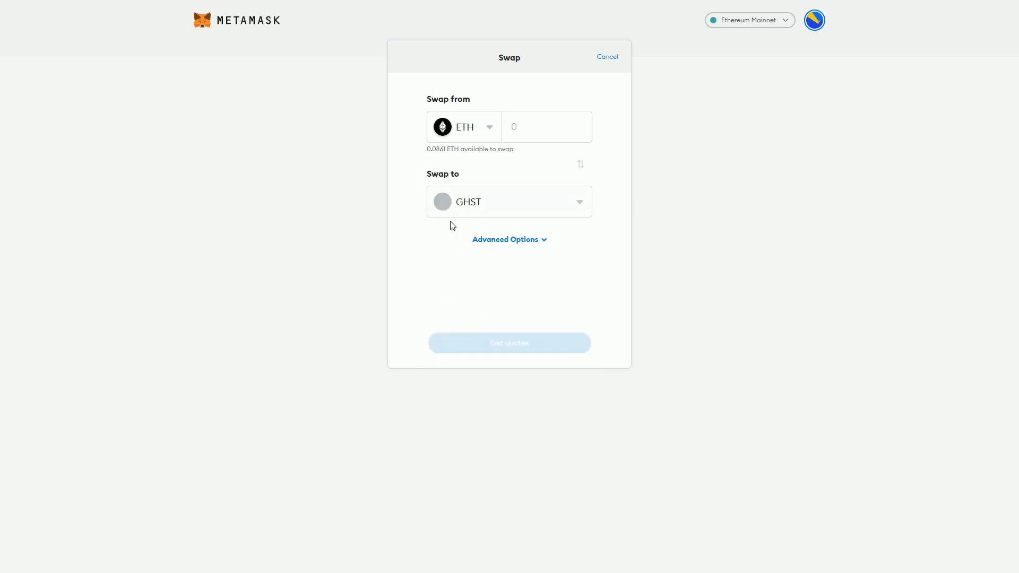
mouse_move(477, 208)
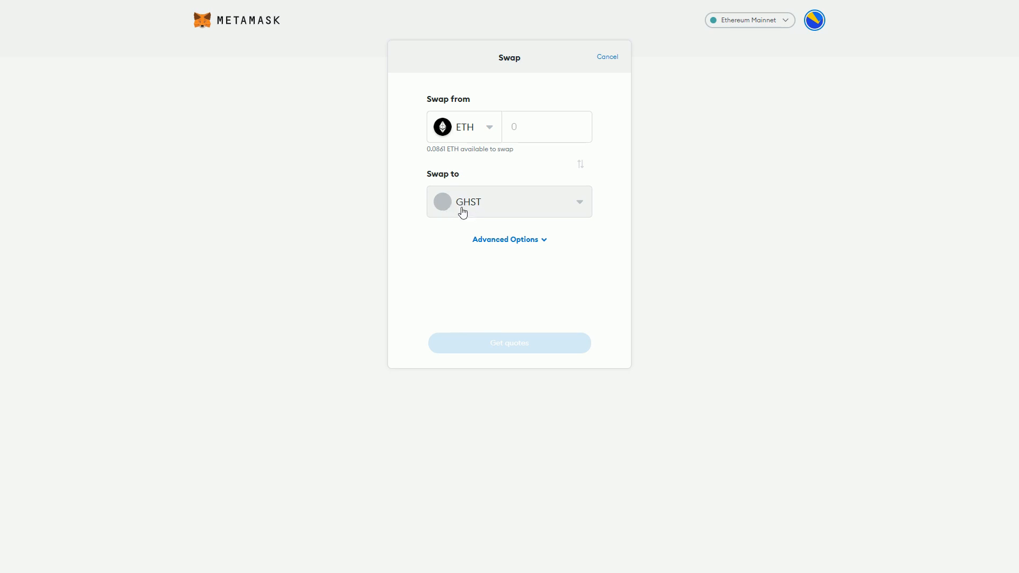
left_click(509, 202)
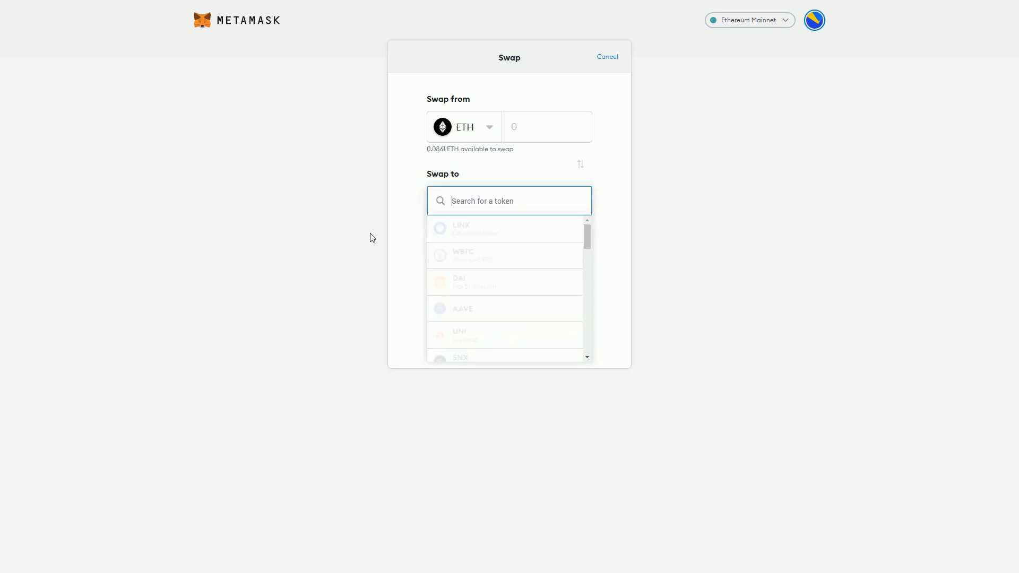
left_click(460, 228)
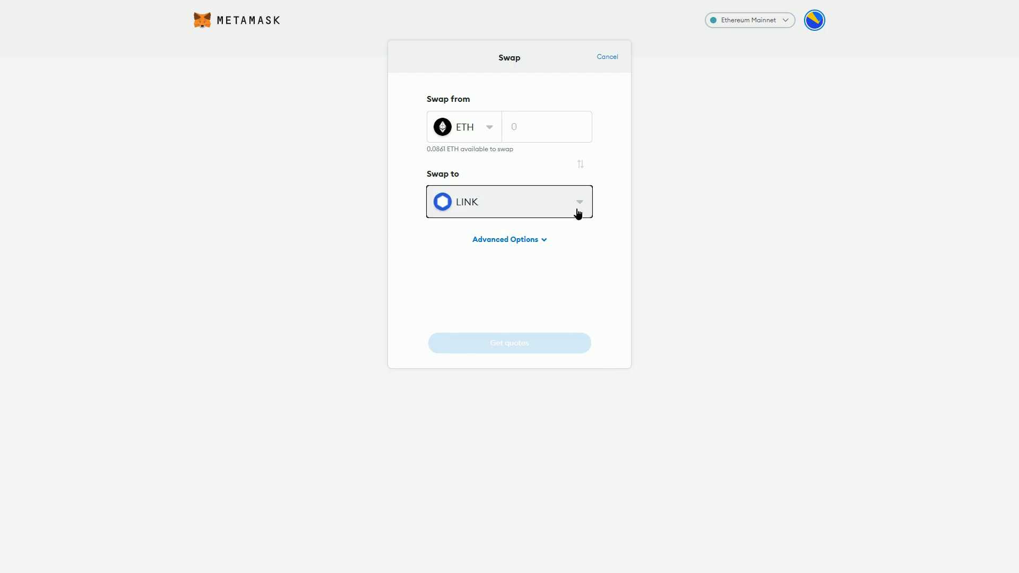
left_click(509, 201)
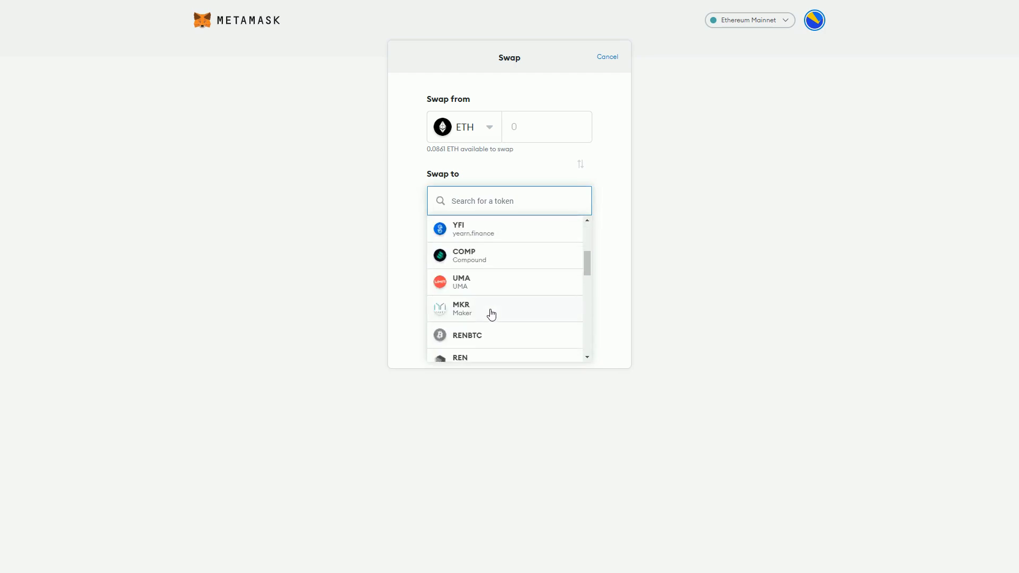
scroll("down", 3)
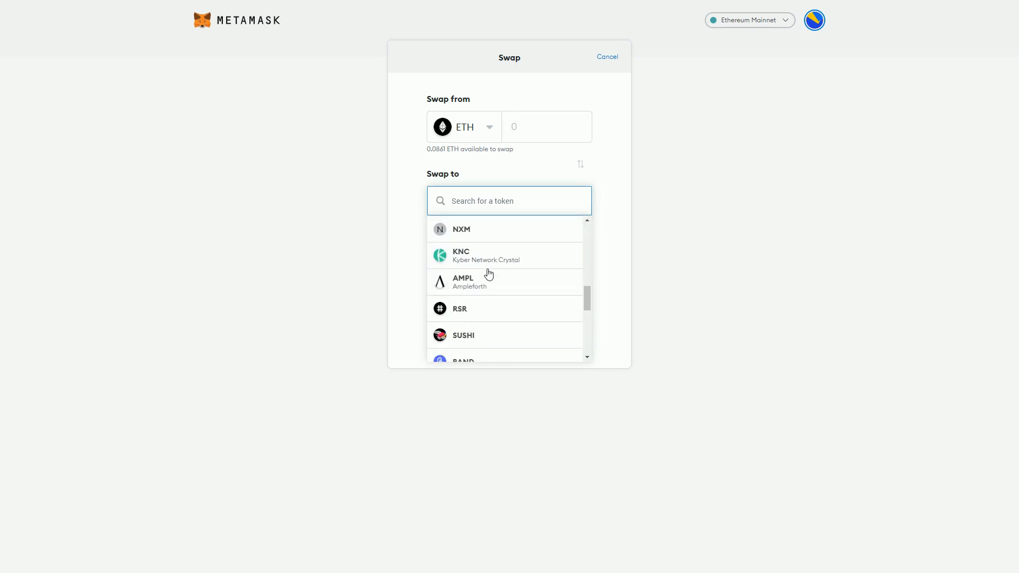
scroll("down", 3)
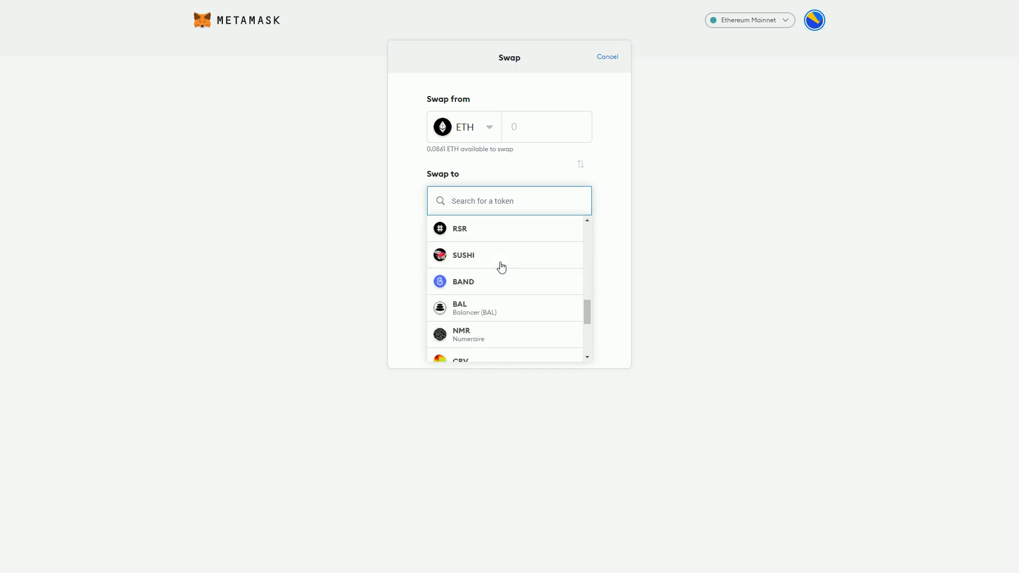